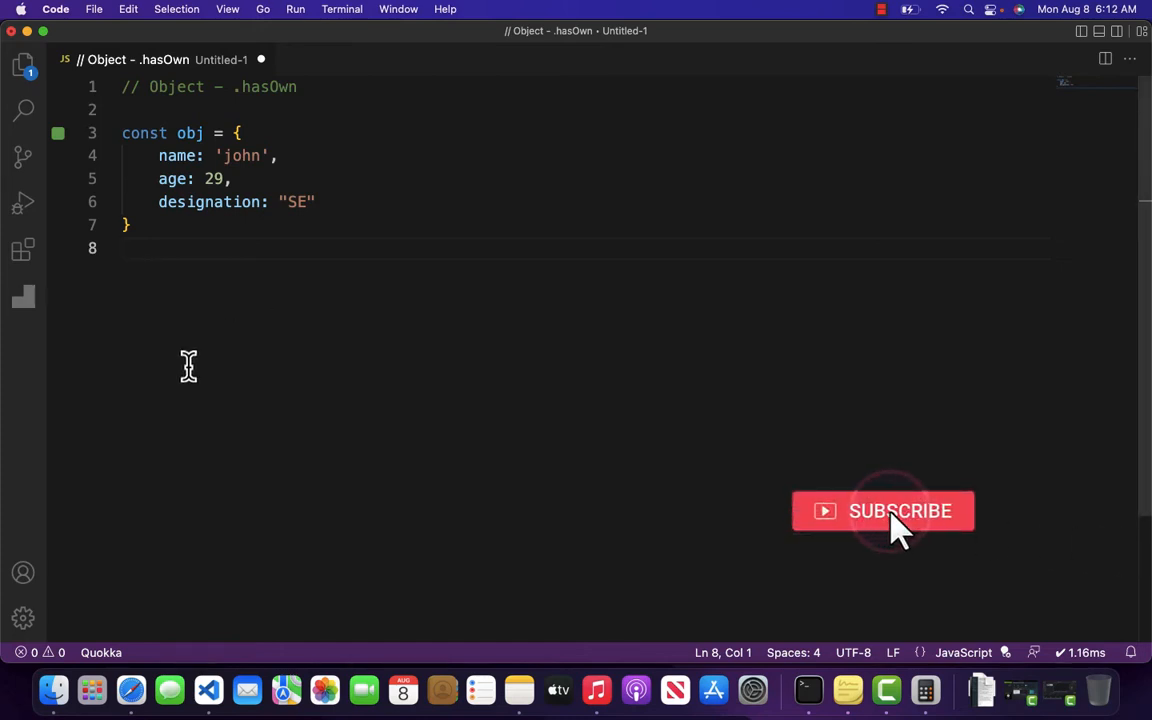
mouse_move(170, 156)
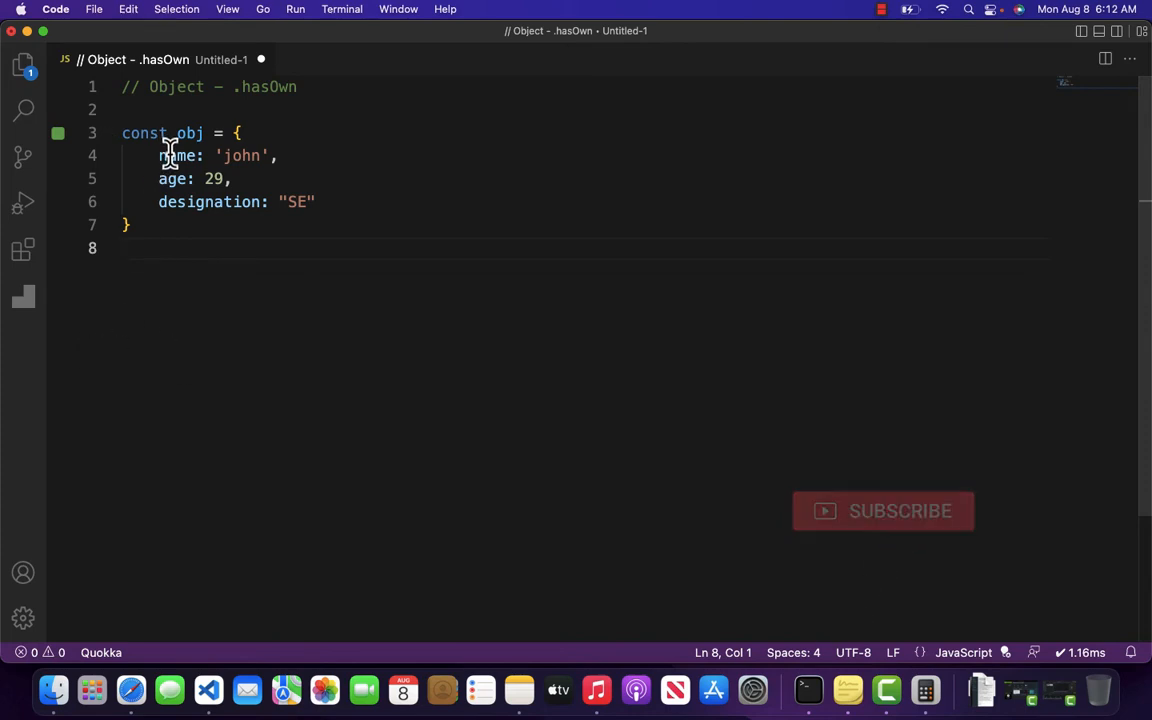
Step: Start a new empty line 9 below the closing brace of obj
double_click(176, 156)
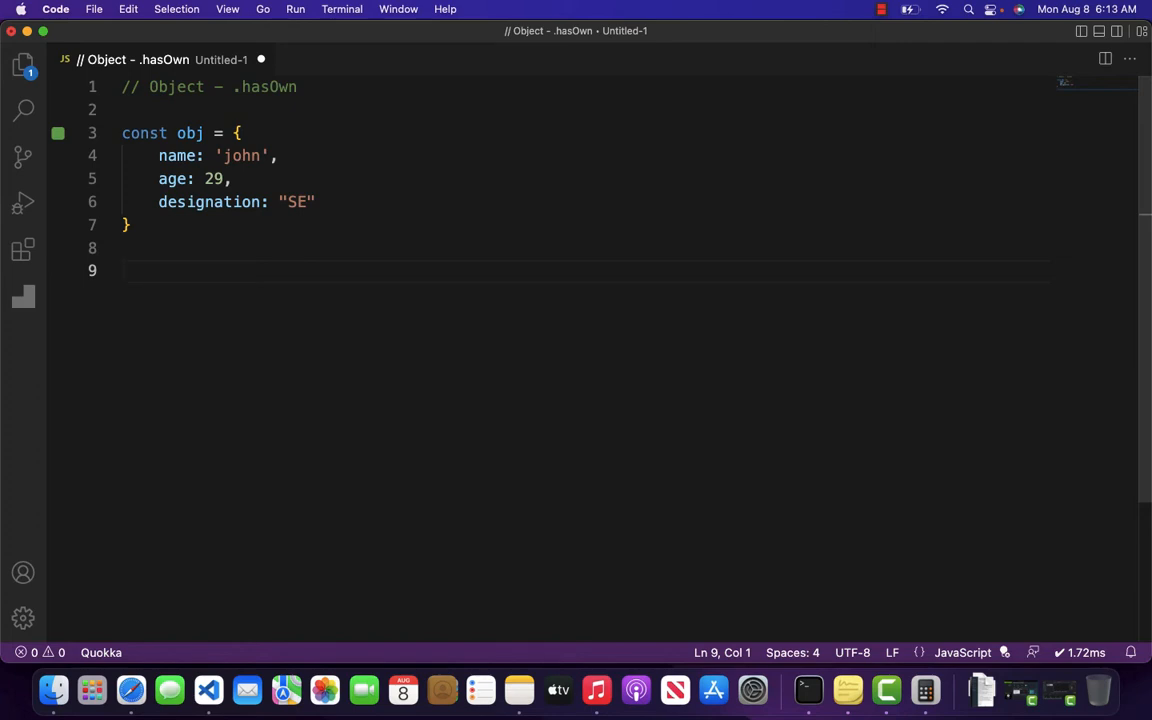
Step: Write comments '// obj' and '// property' on lines 9-10, leaving line 12 blank
type("//")
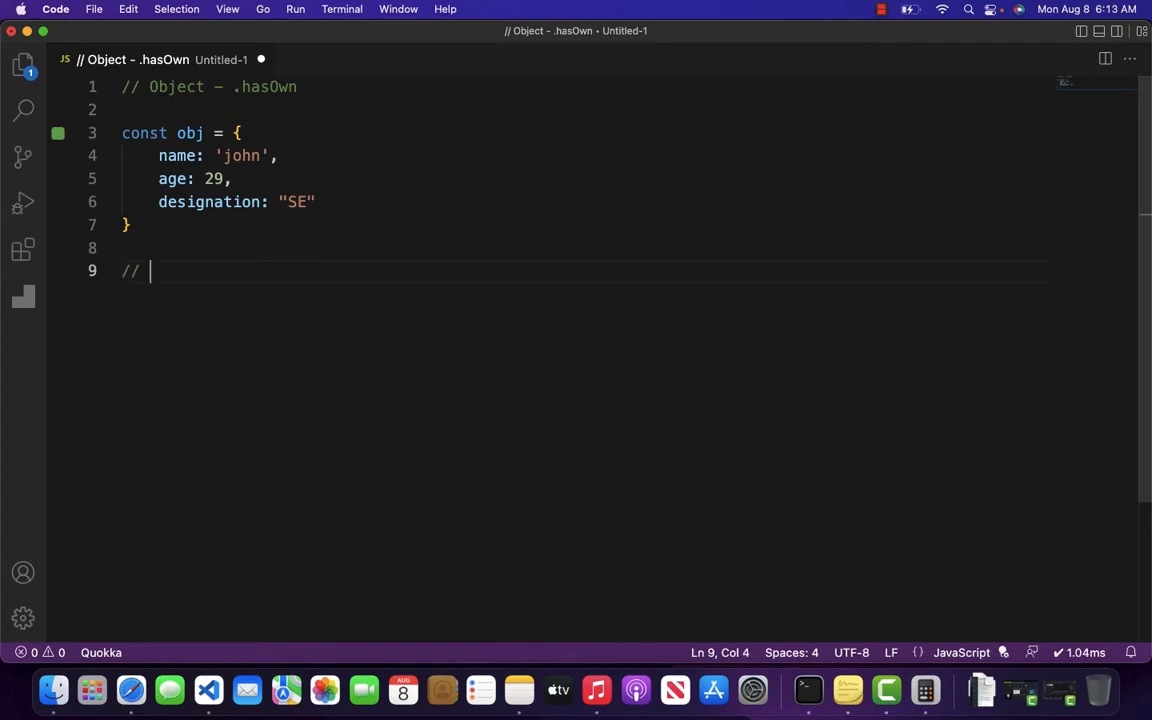
type("obj")
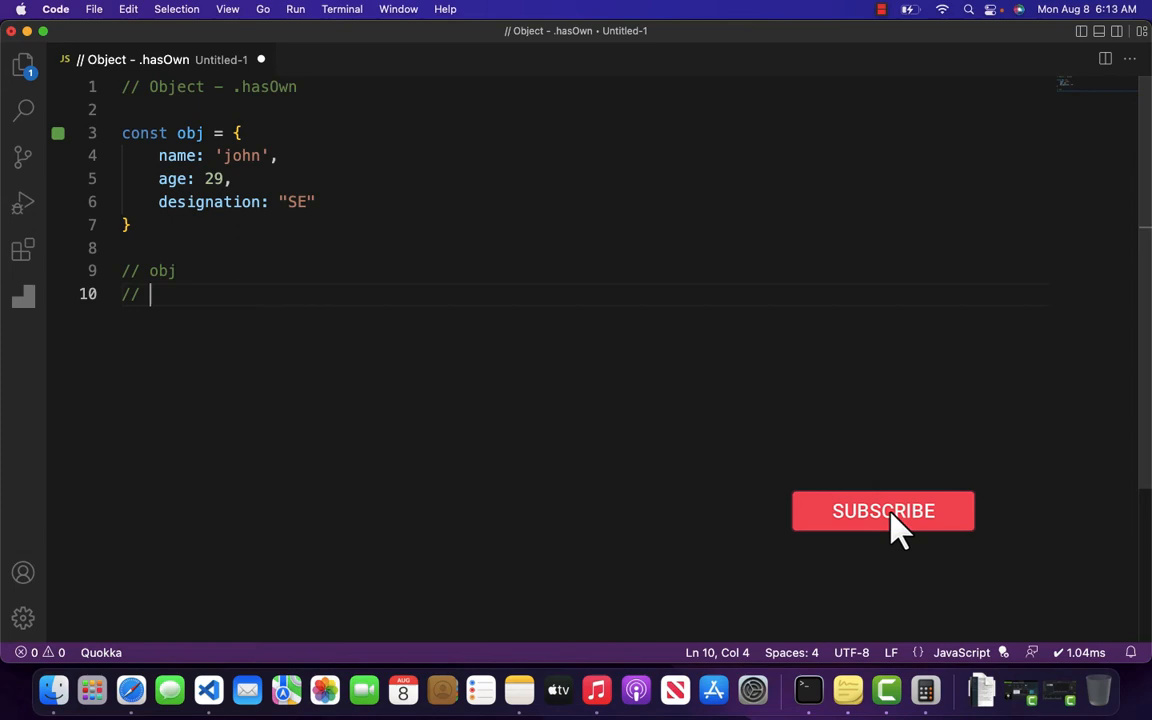
type("p")
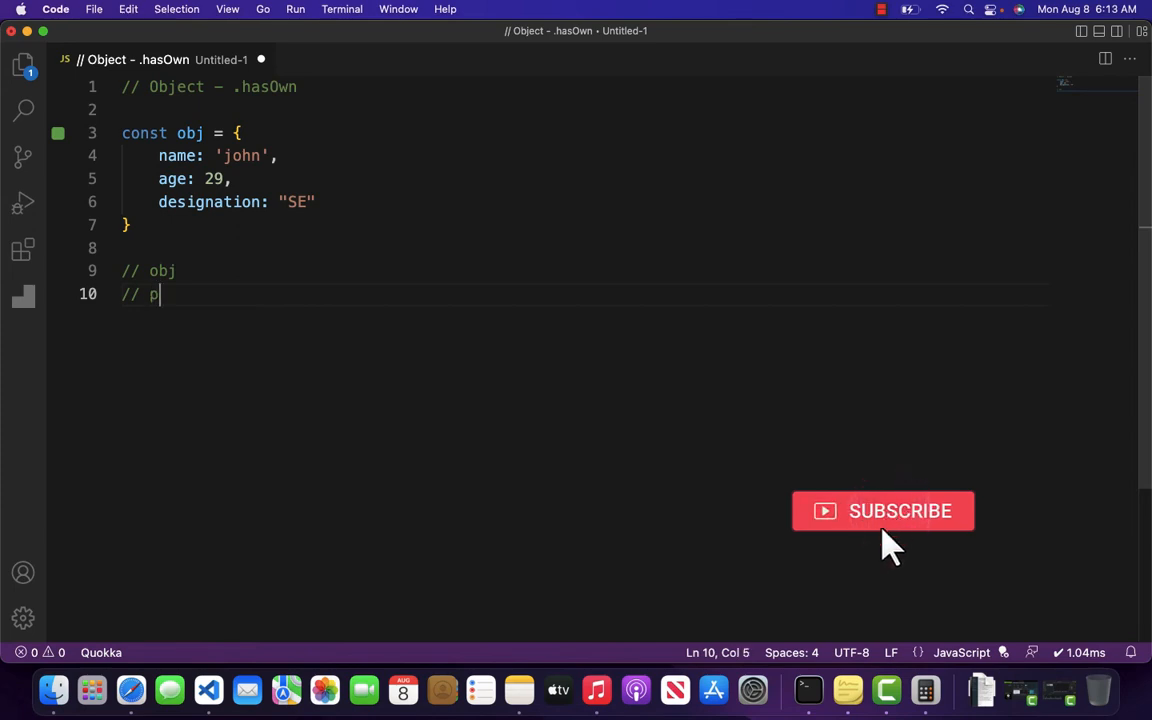
type("roperty")
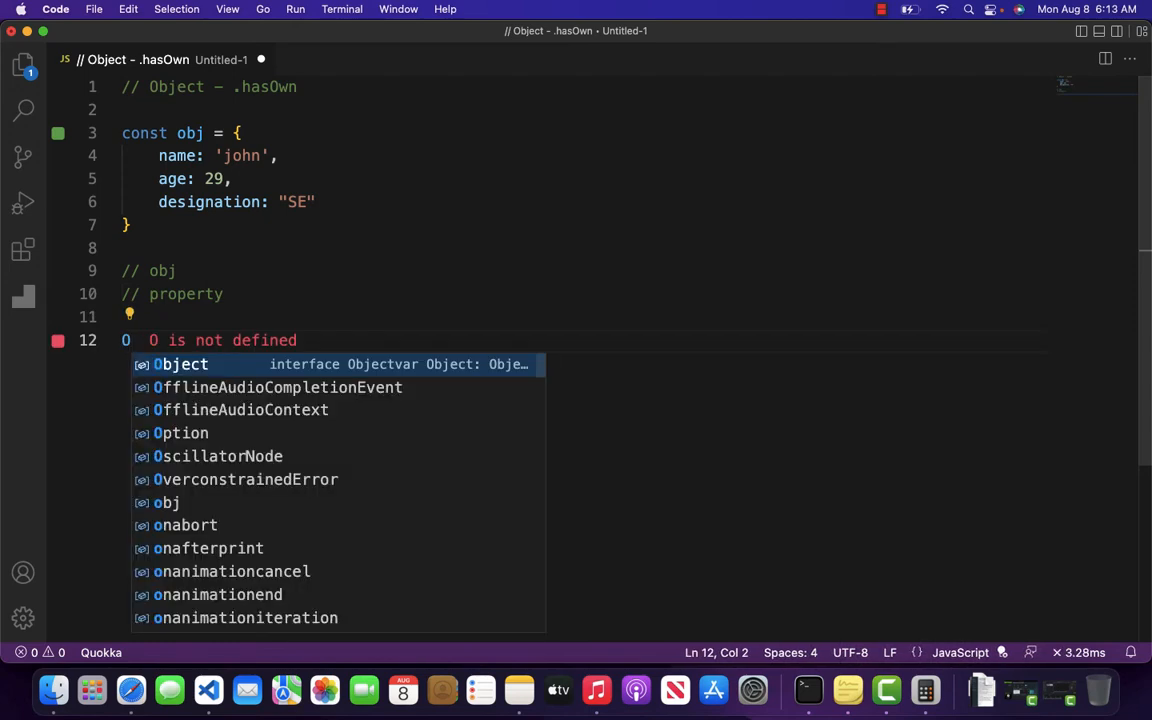
key("Escape")
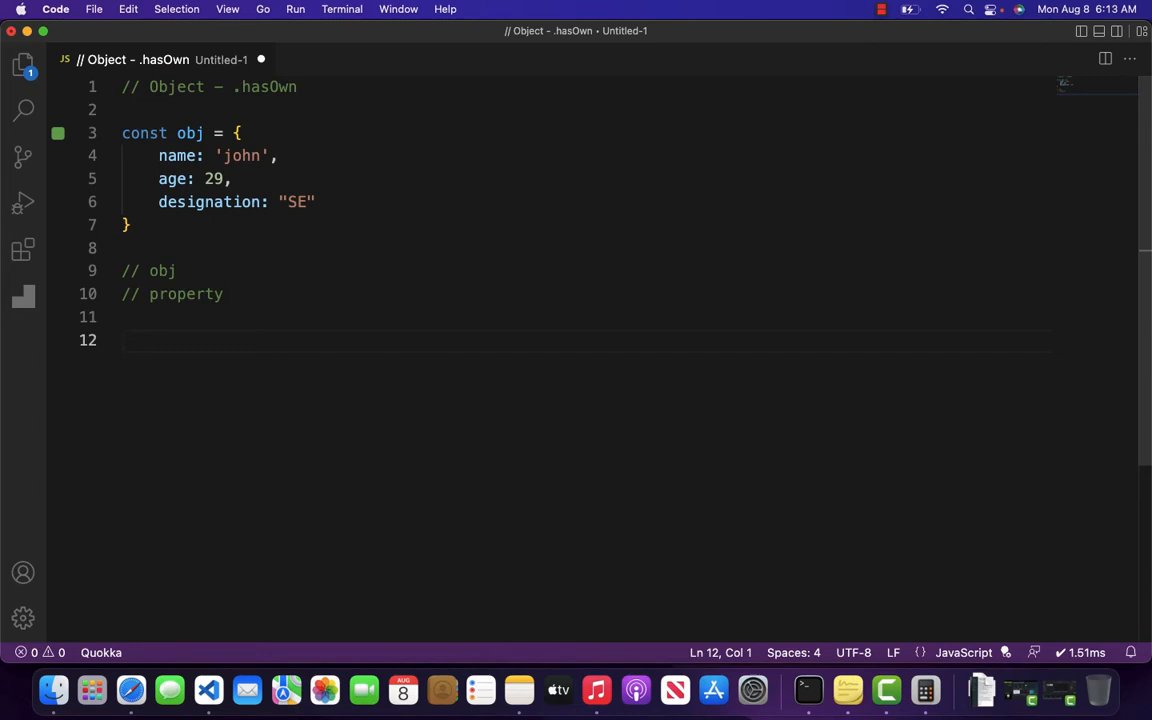
Step: Write console.log(Object.hasOwn(obj, "name")) on line 12; Quokka shows true
type("console.log(Object.")
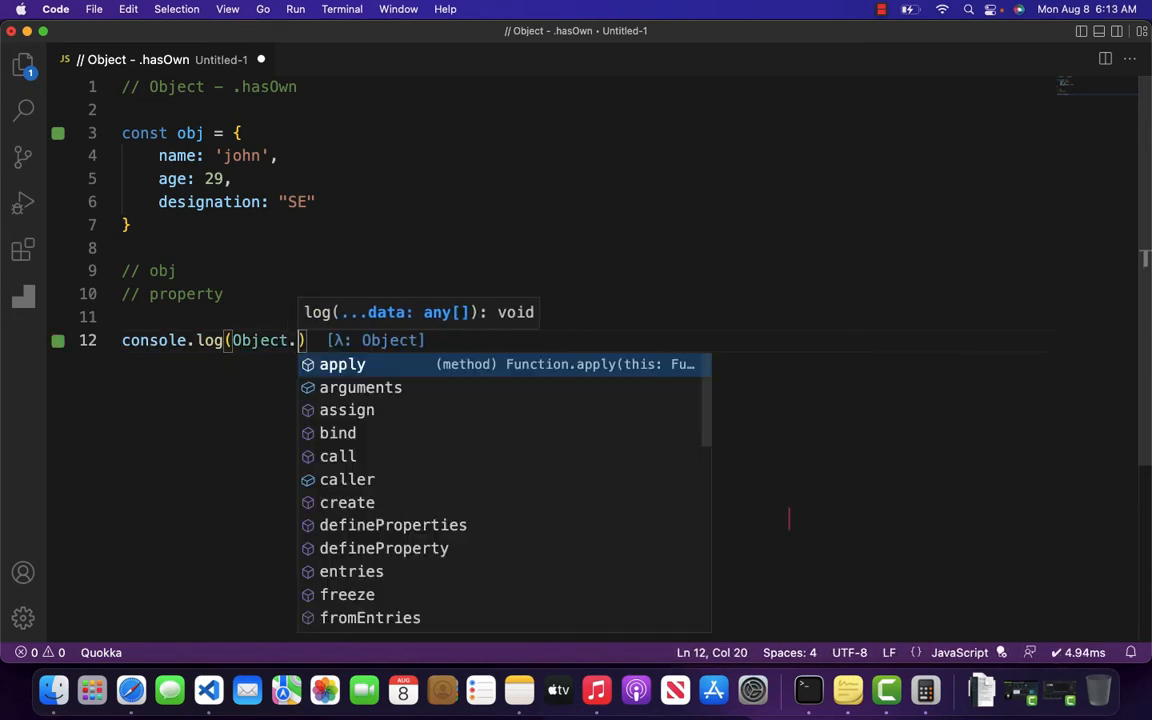
type("hasOwn(")
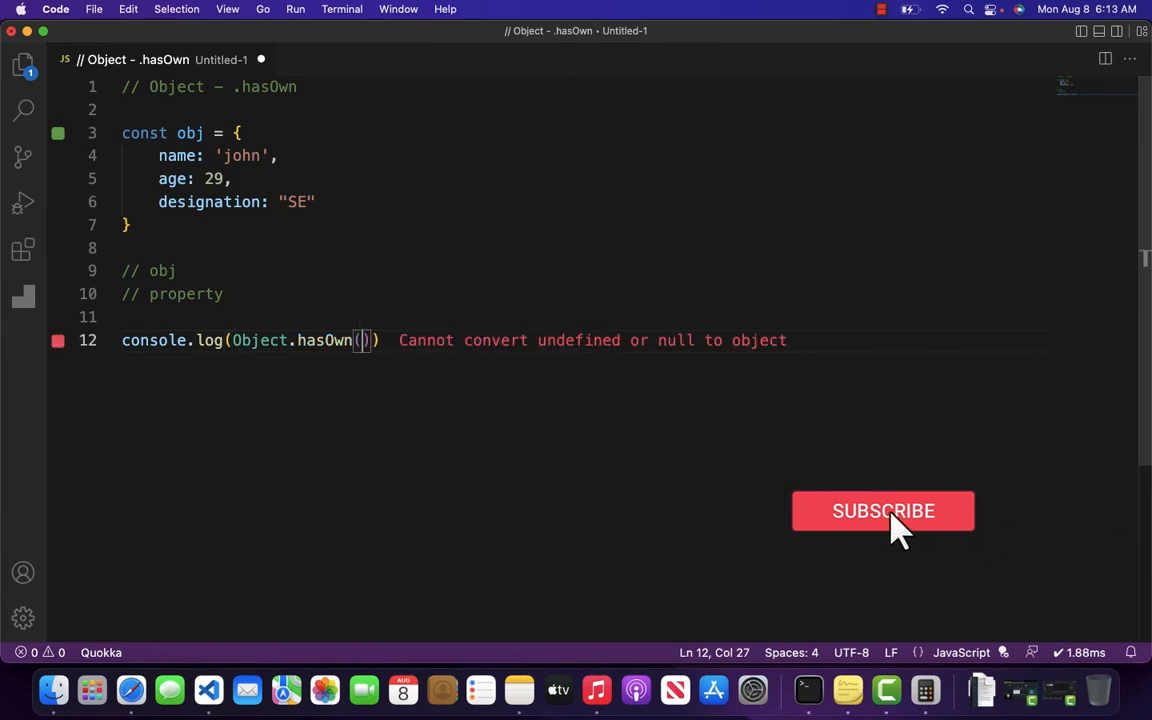
type("obj,")
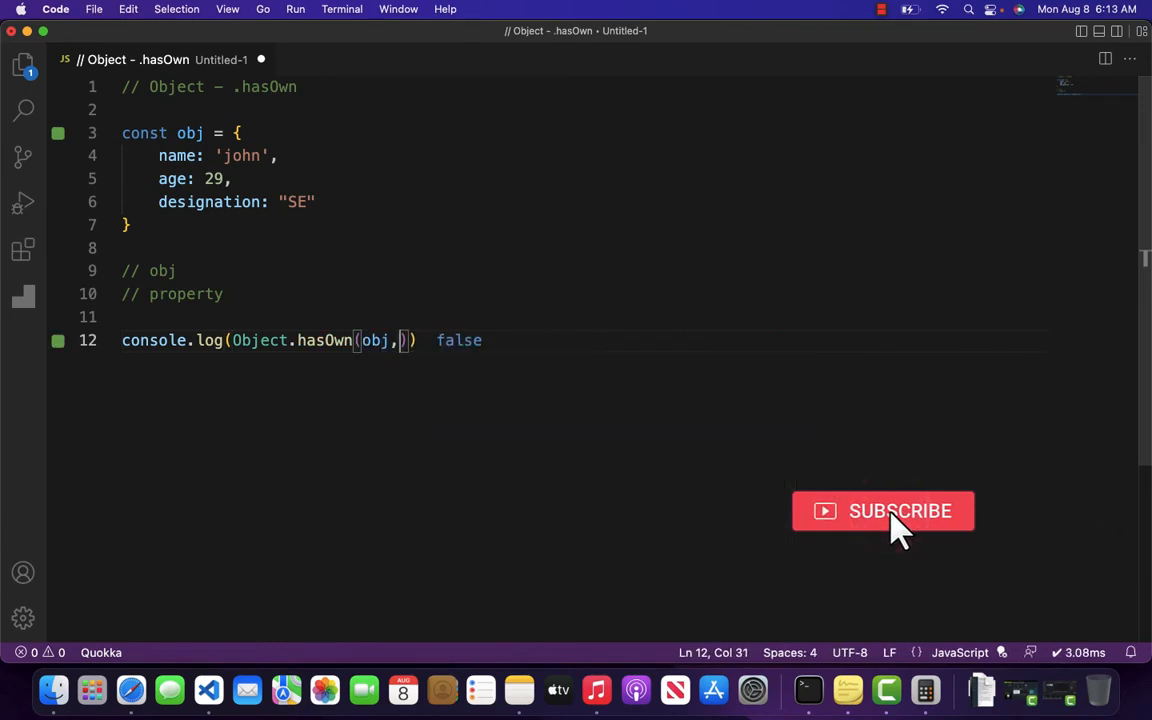
type("\"name\"")
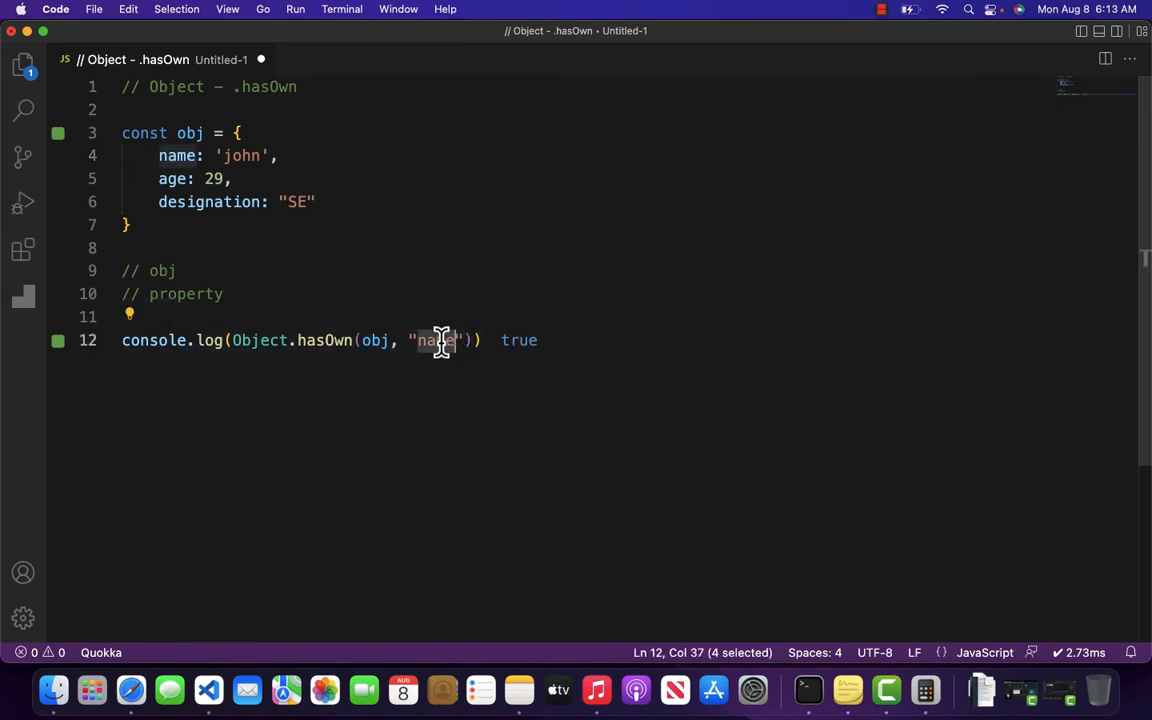
Step: Replace "name" with "testing" in the hasOwn call so Quokka reports false
type("testing")
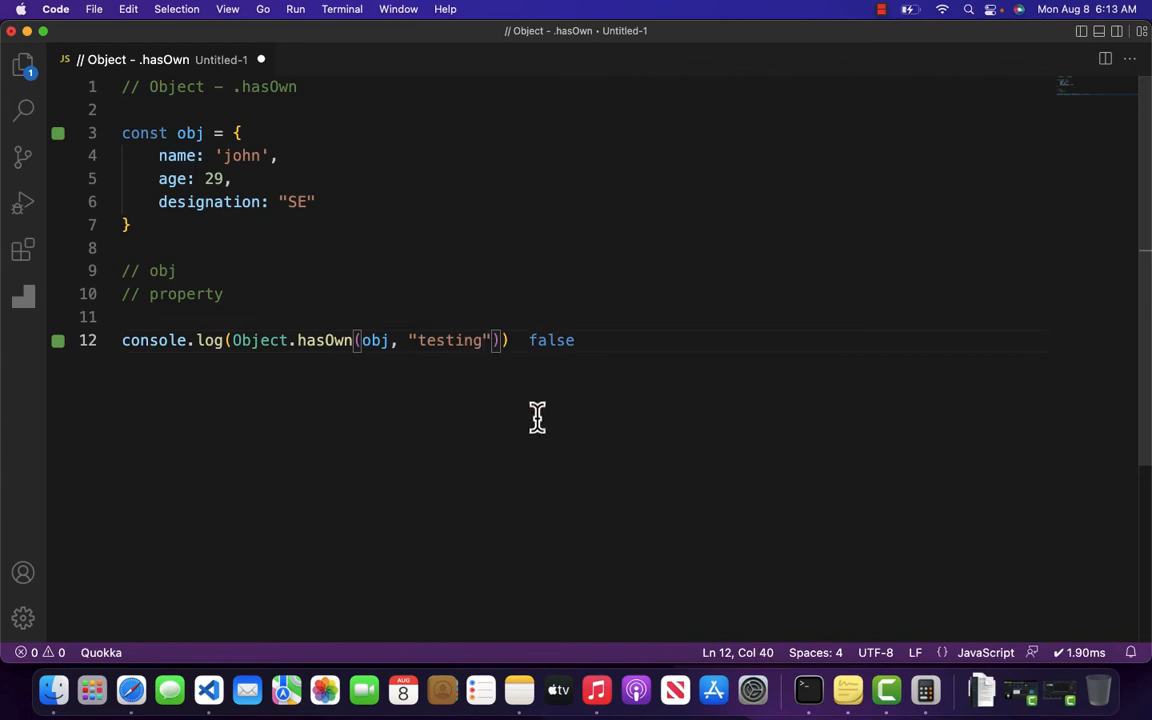
mouse_move(560, 308)
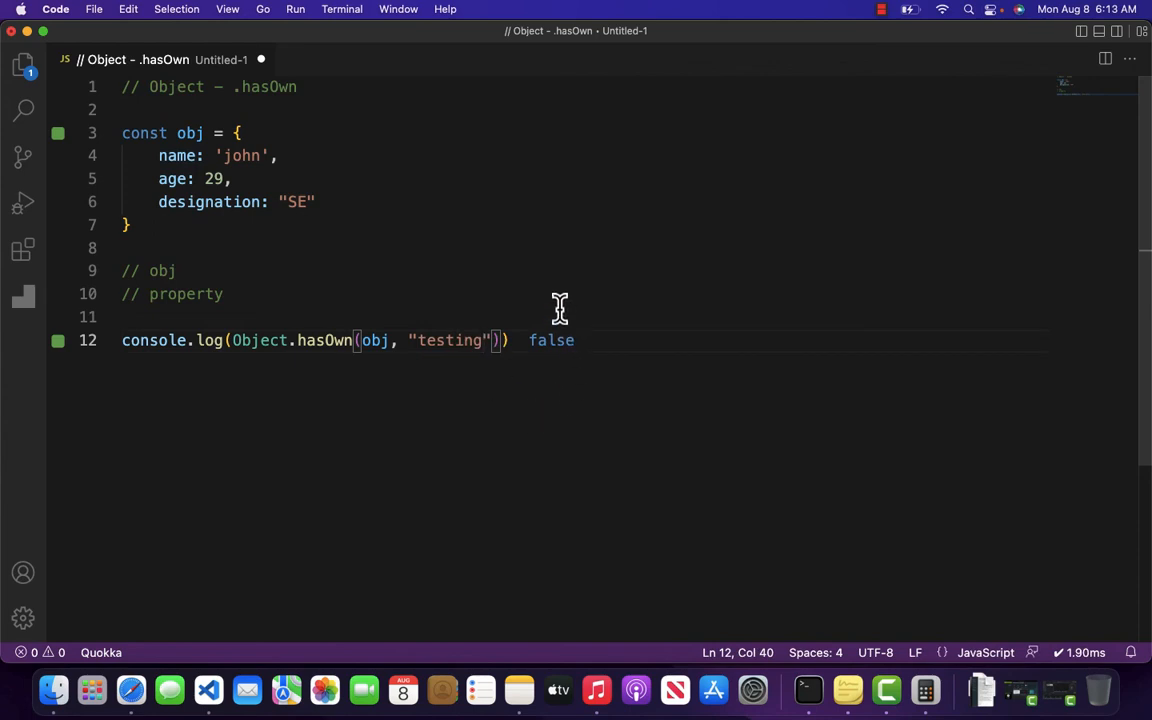
mouse_move(200, 132)
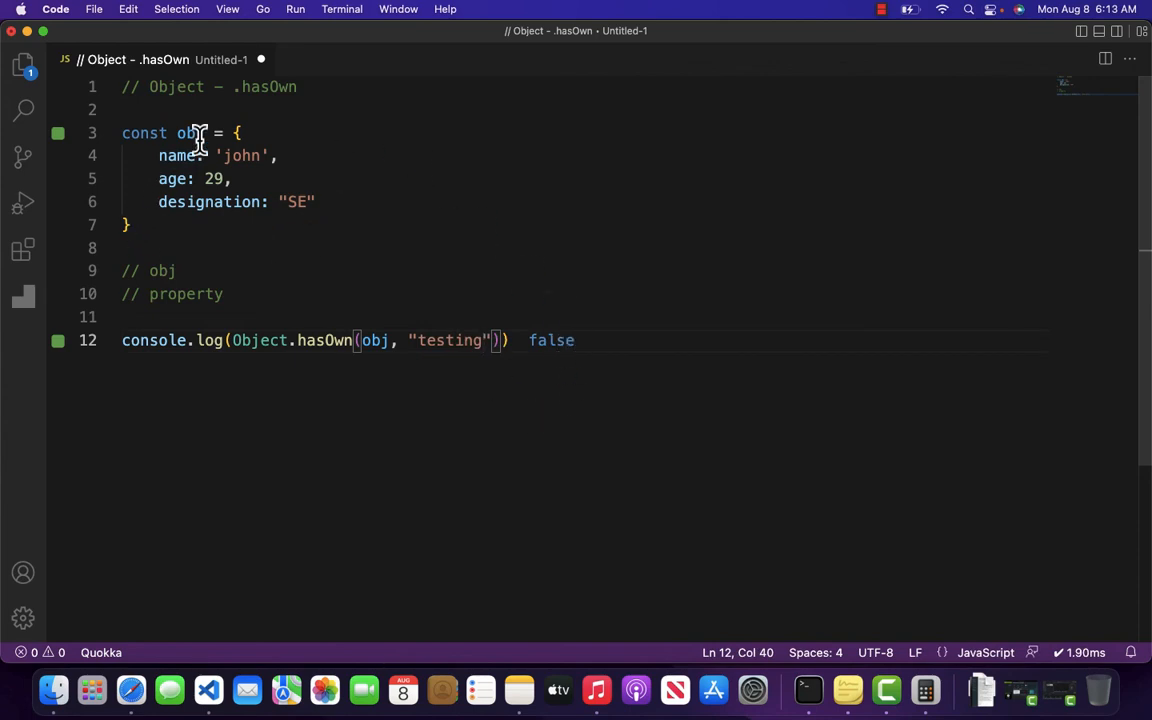